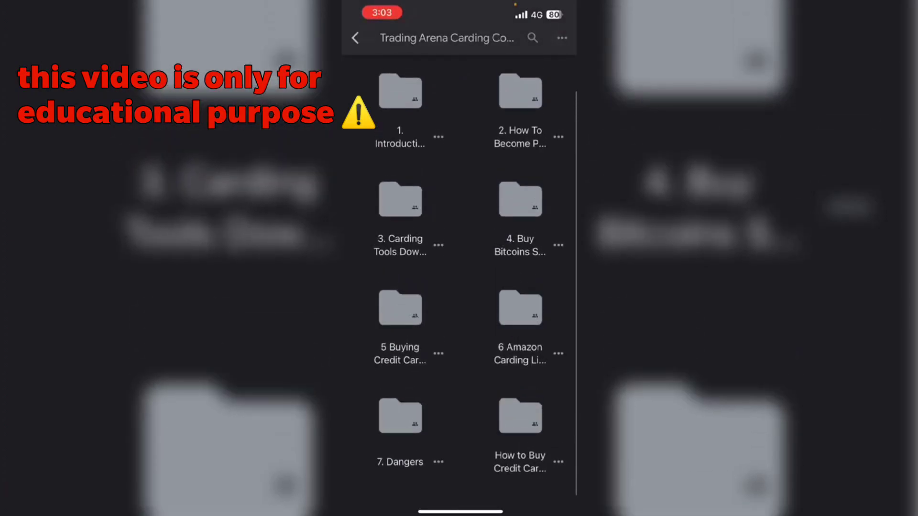
# Browse into the '5 Buying Credit Card Live' folder, then return to the course folder list.
pyautogui.scroll(-3)
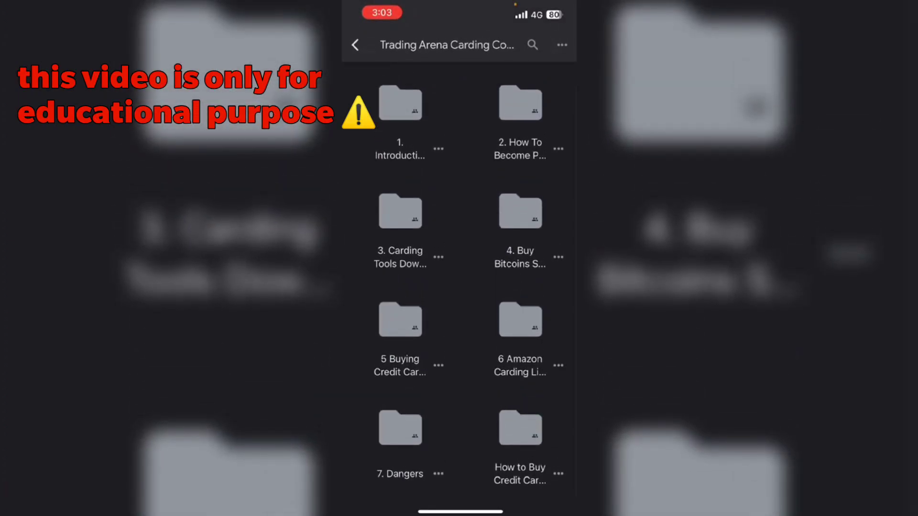
pyautogui.scroll(-3)
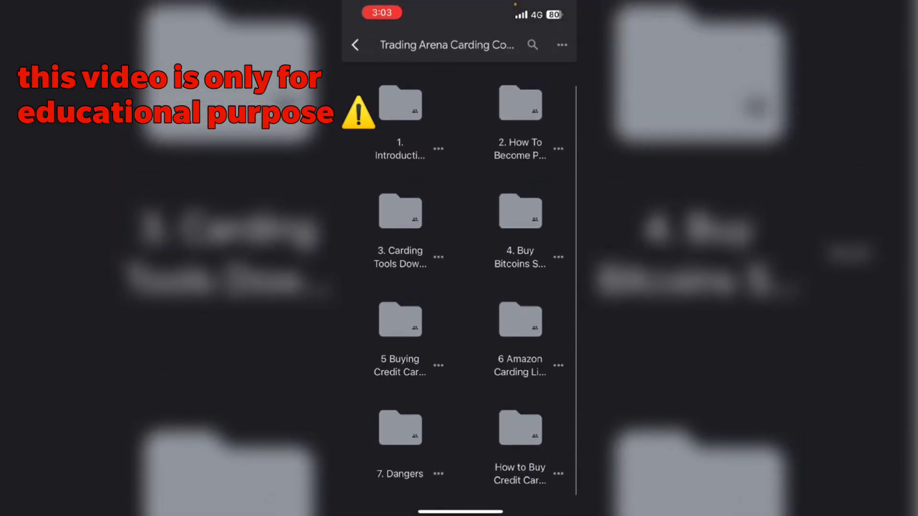
pyautogui.click(399, 320)
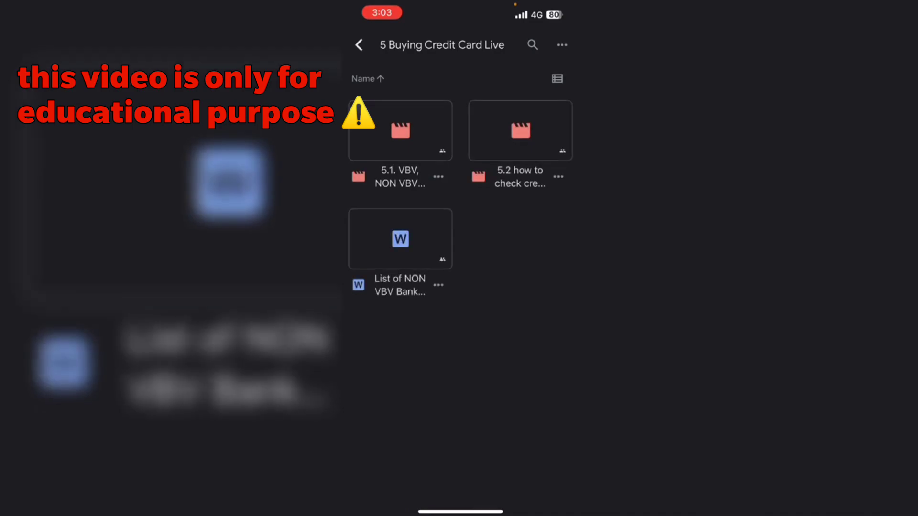
pyautogui.click(359, 45)
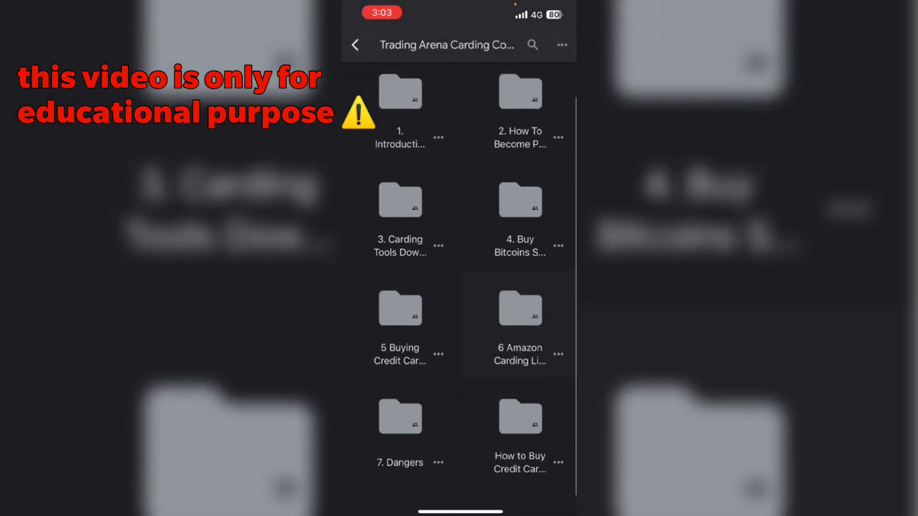
pyautogui.scroll(-3)
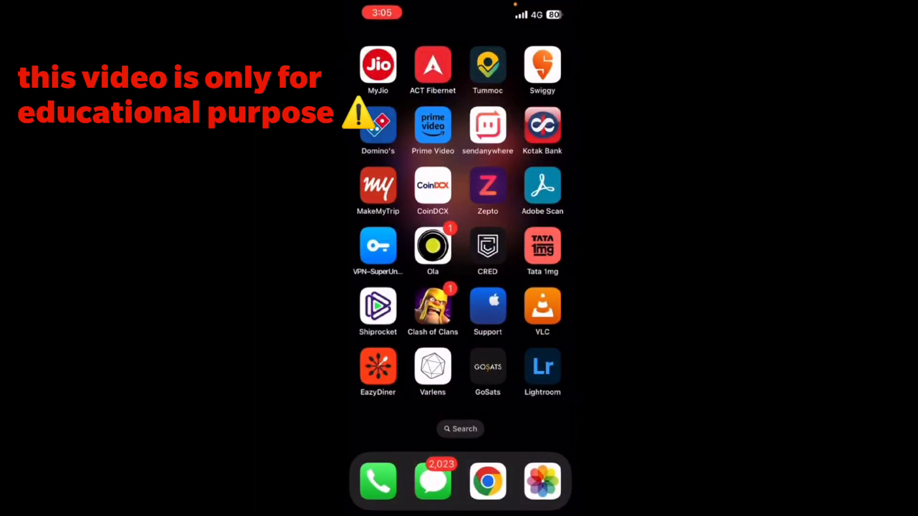
# Swipe across Home Screen pages and stop the ongoing screen recording from Control Center.
pyautogui.hscroll(-3)
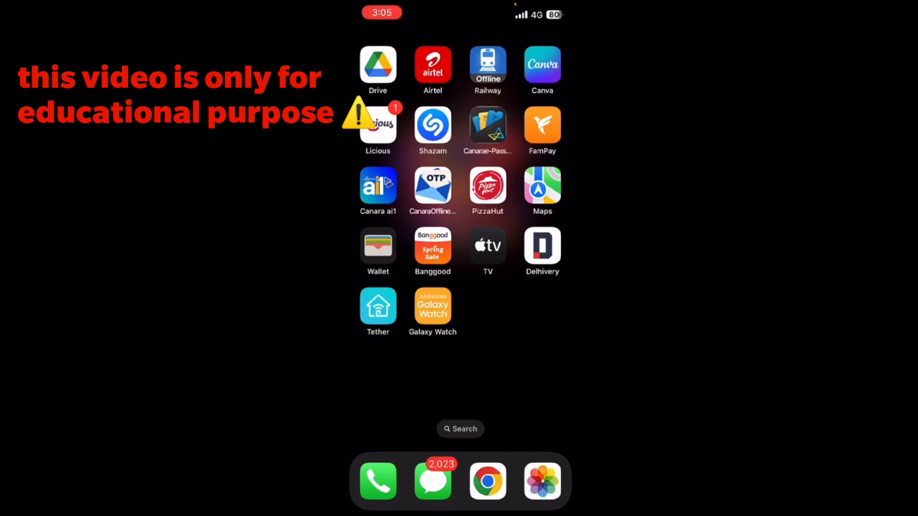
pyautogui.hscroll(-3)
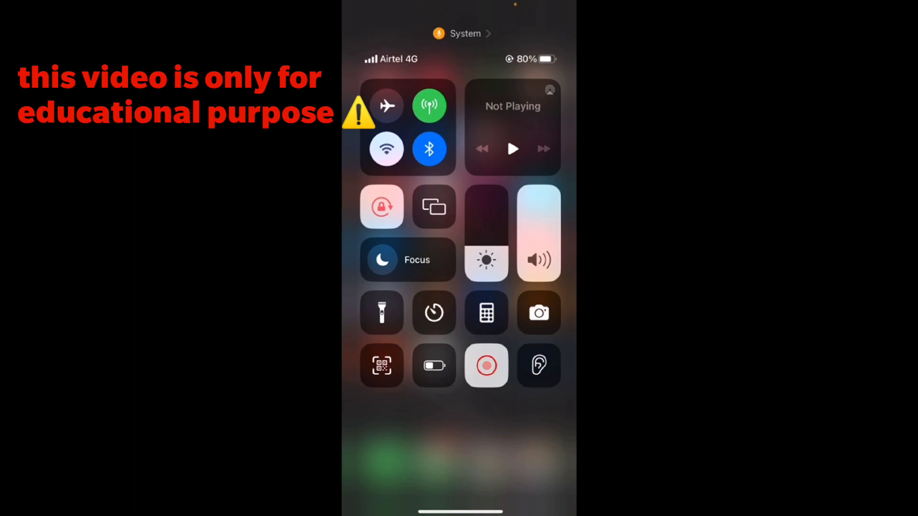
pyautogui.click(486, 366)
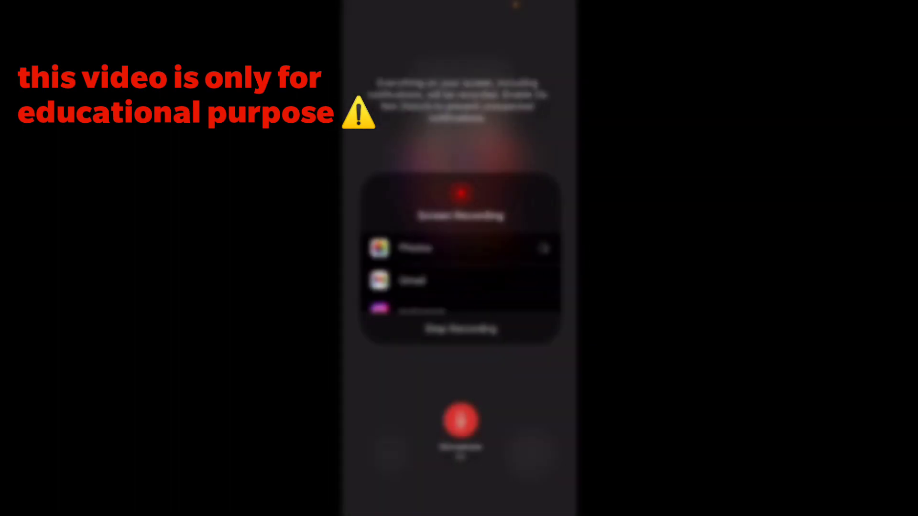